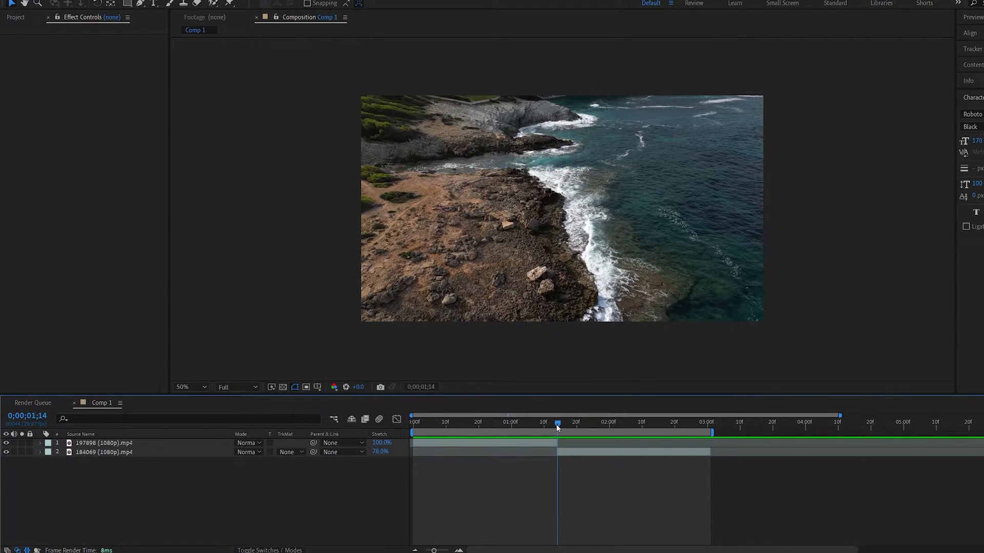
Step: Create an adjustment layer over the cut and apply the Motion Tile effect to it
right_click(557, 428)
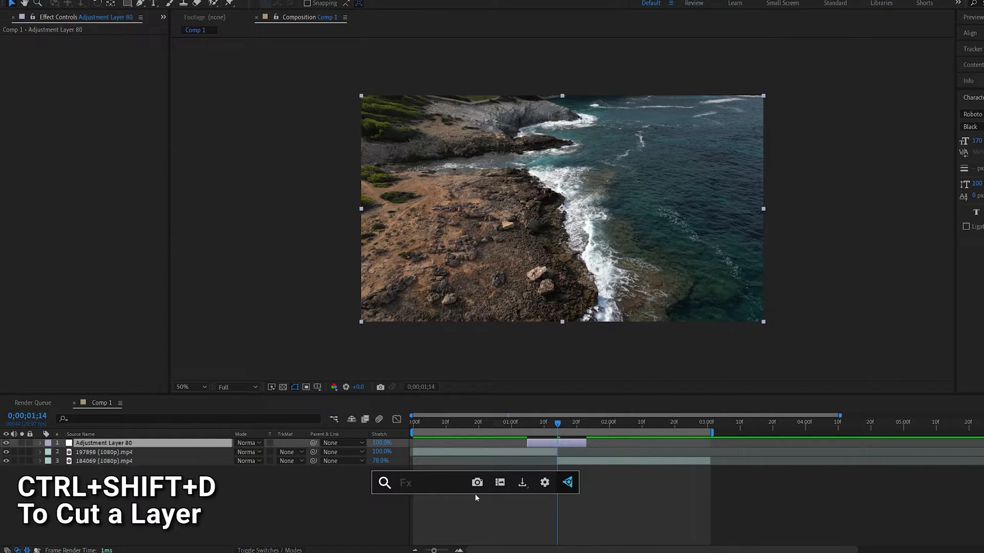
text(mot)
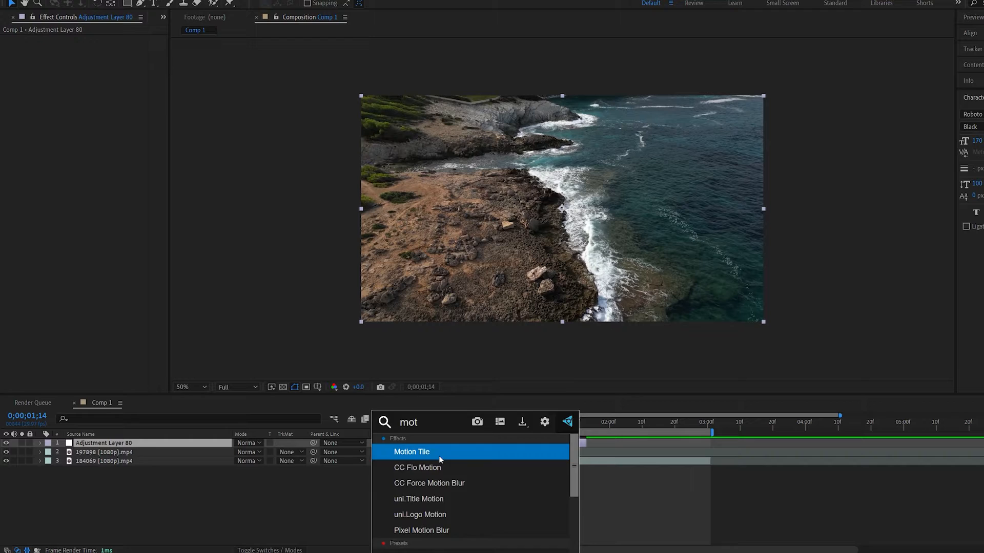
double_click(412, 452)
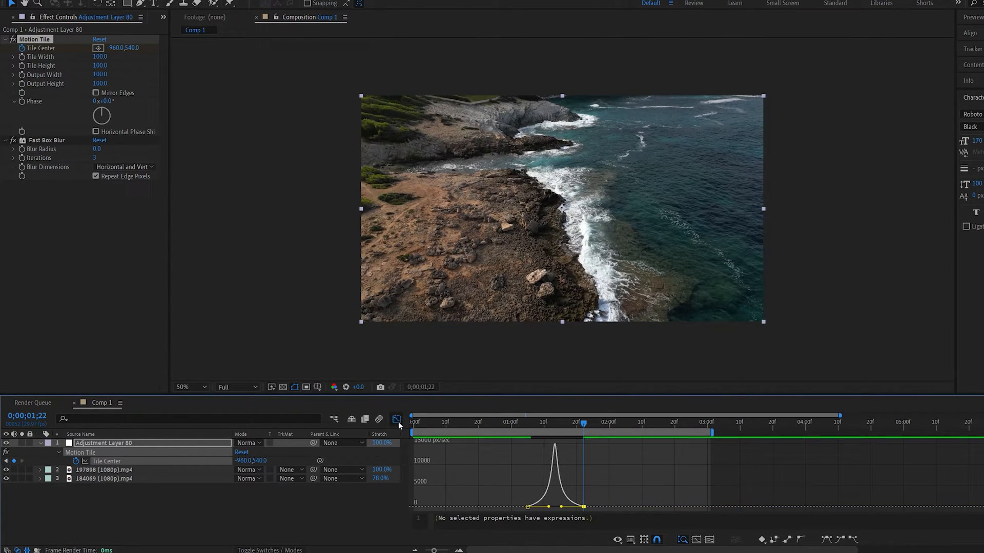
Step: Close the Graph Editor and set Fast Box Blur's Blur Dimensions to Horizontal
click(395, 419)
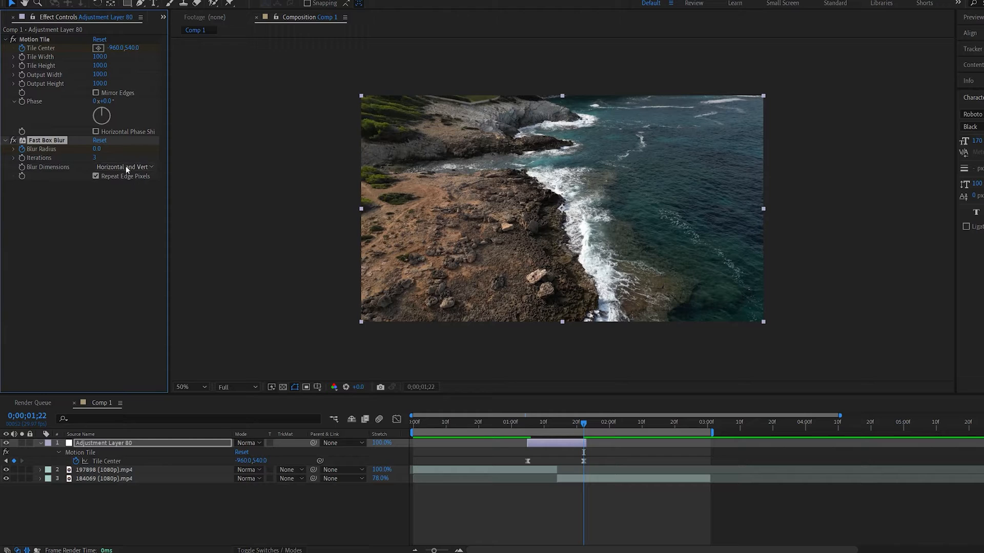
click(124, 167)
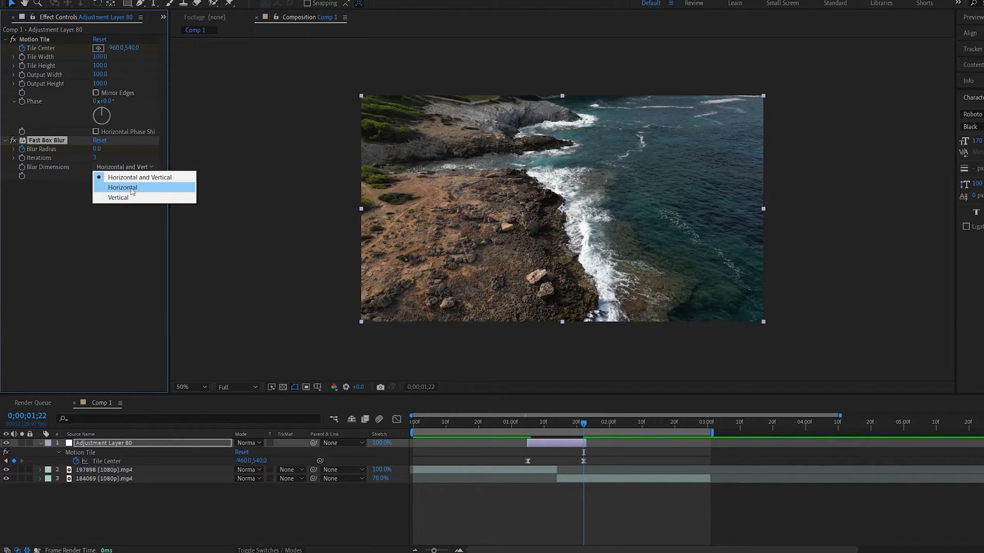
click(122, 187)
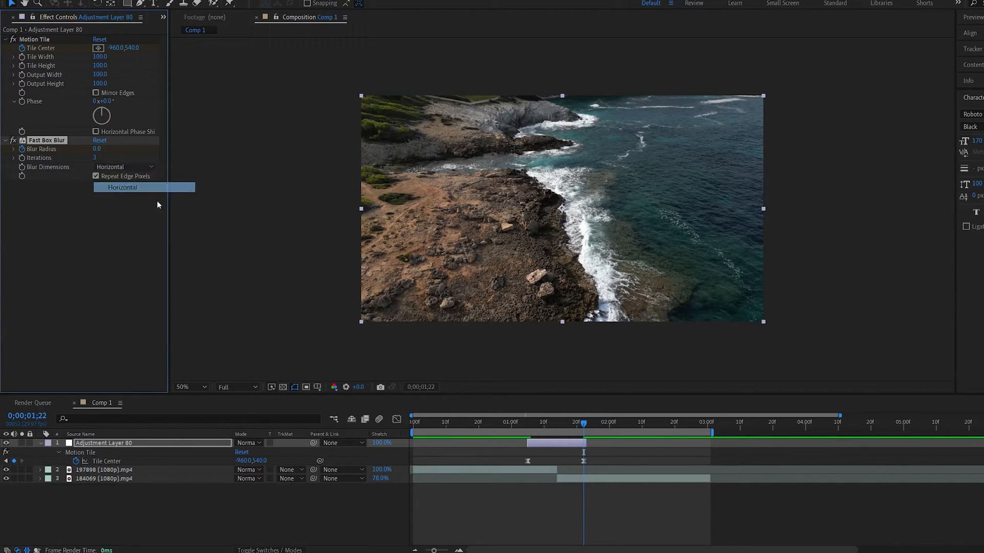
click(122, 186)
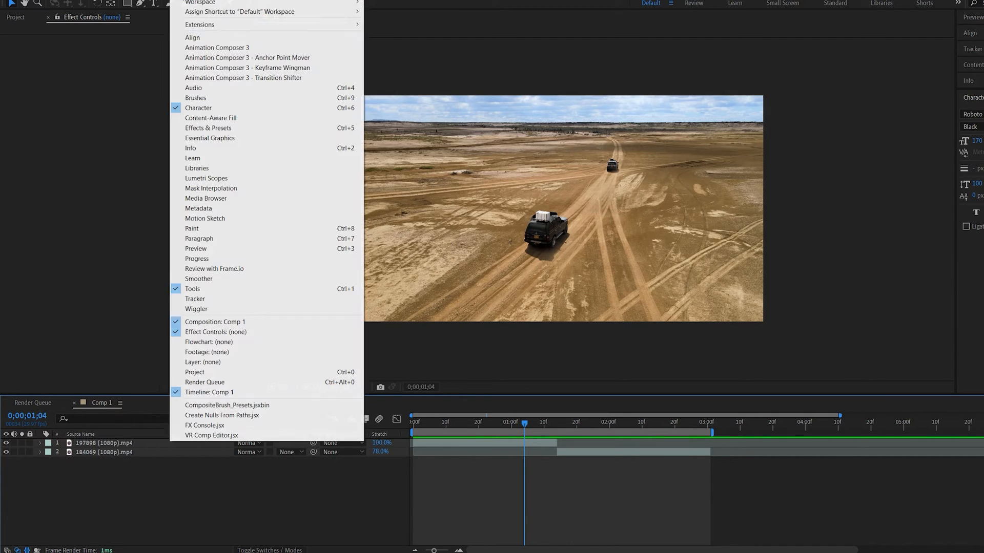
Step: From Animation Composer 3, apply the Transitions > Pan Short > Bottom preset at the cut
click(217, 48)
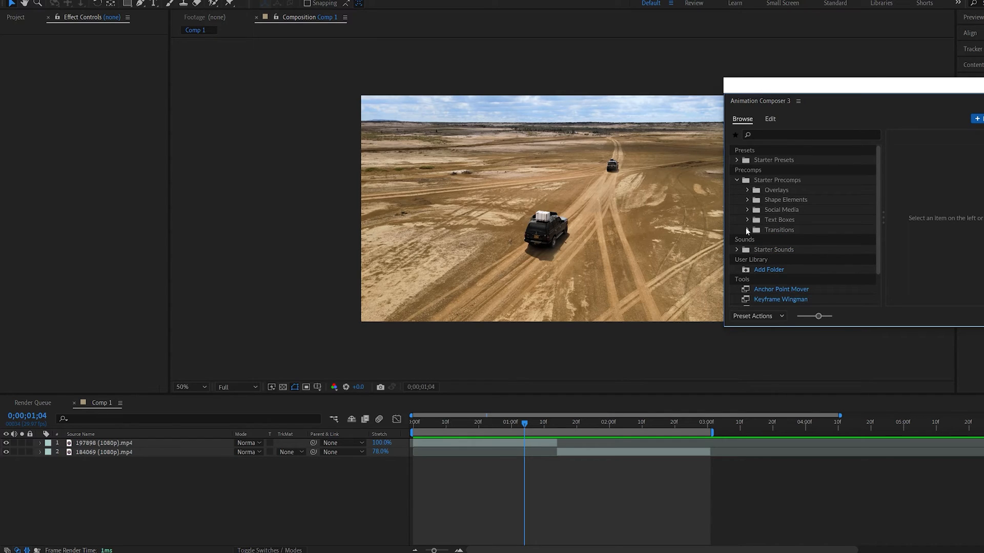
click(748, 230)
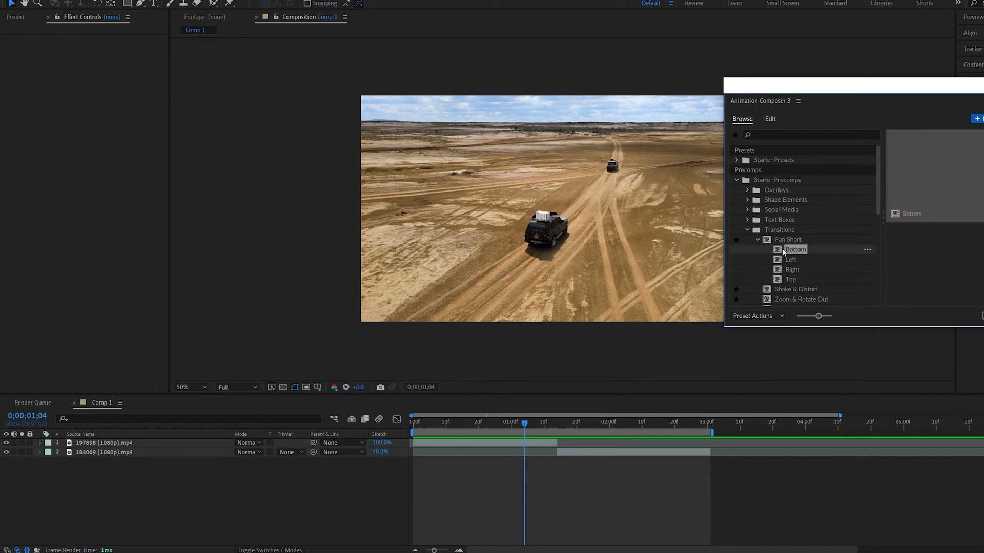
double_click(795, 249)
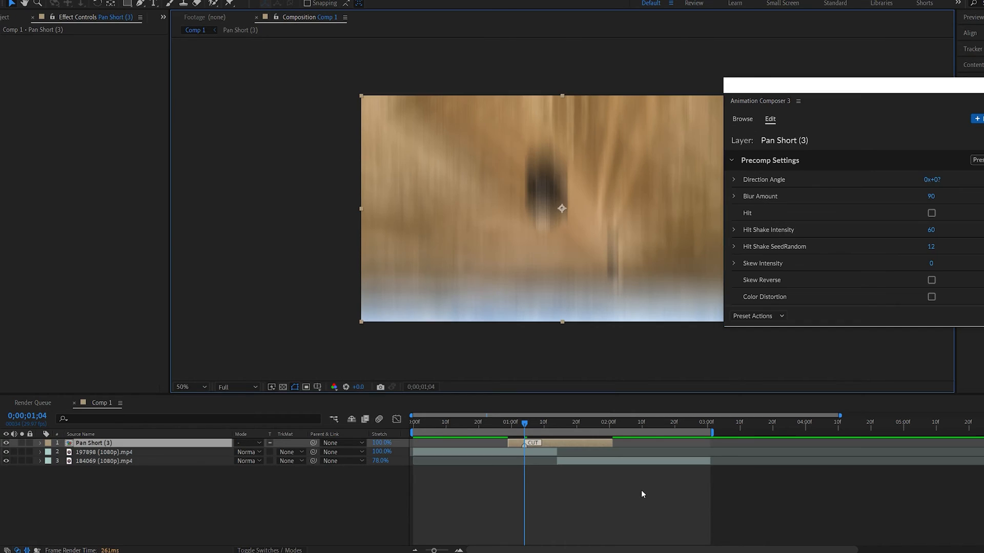
mouse_move(561, 447)
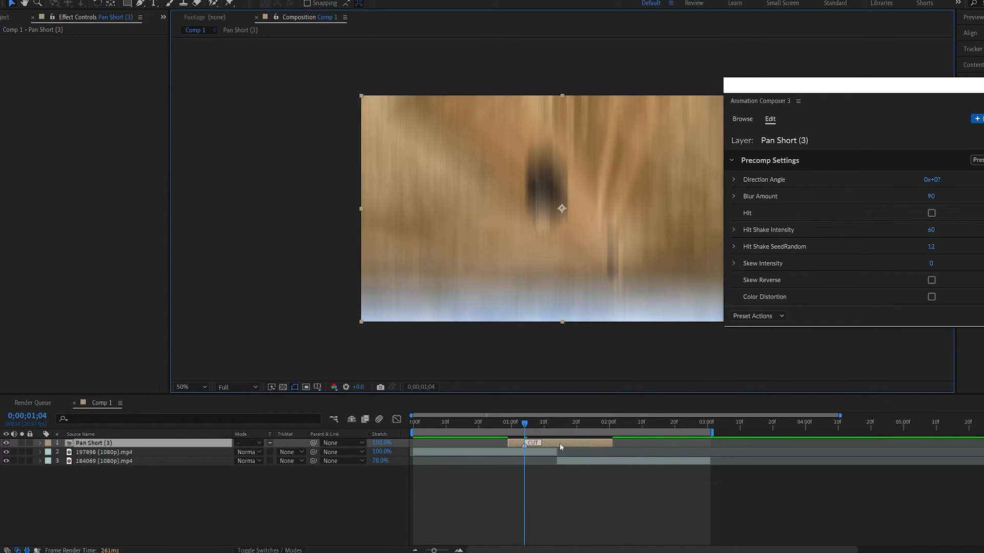